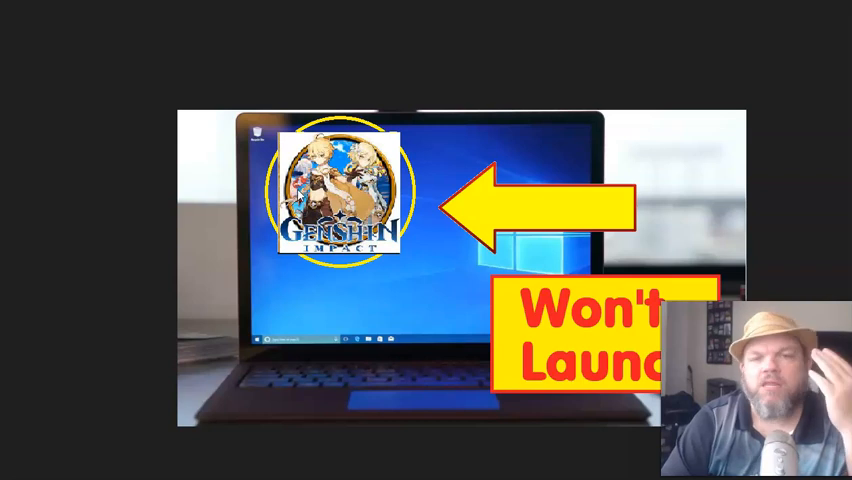
mouse_move(436, 124)
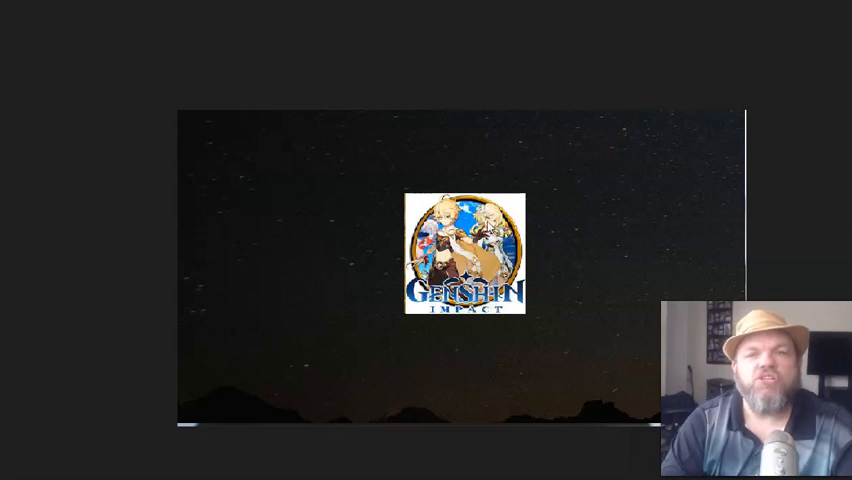
mouse_move(610, 200)
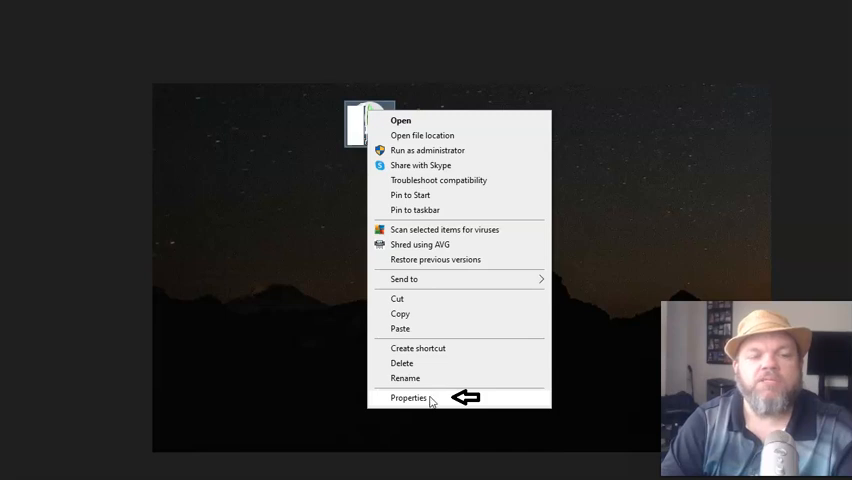
Step: Bring up the Genshin Impact shortcut's Properties on the Compatibility settings
left_click(408, 396)
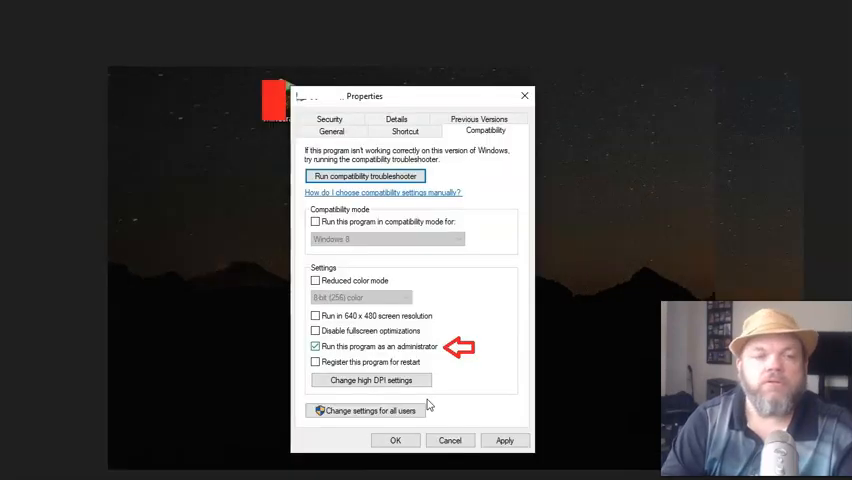
mouse_move(438, 180)
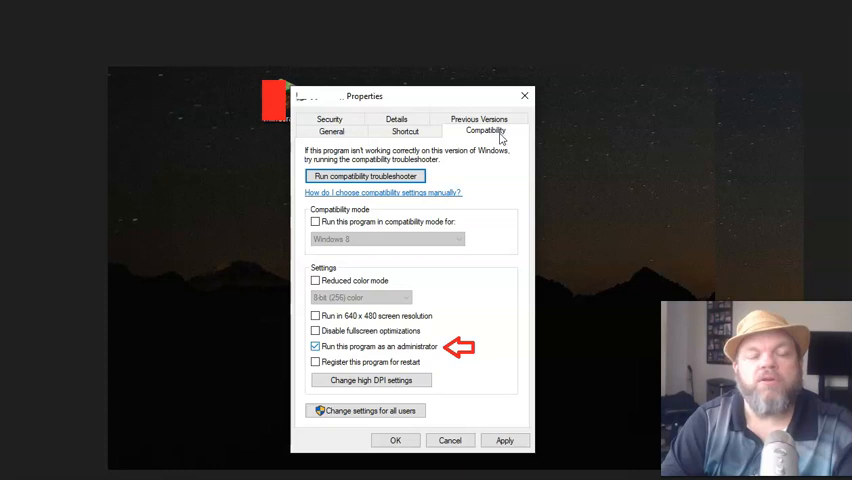
mouse_move(324, 184)
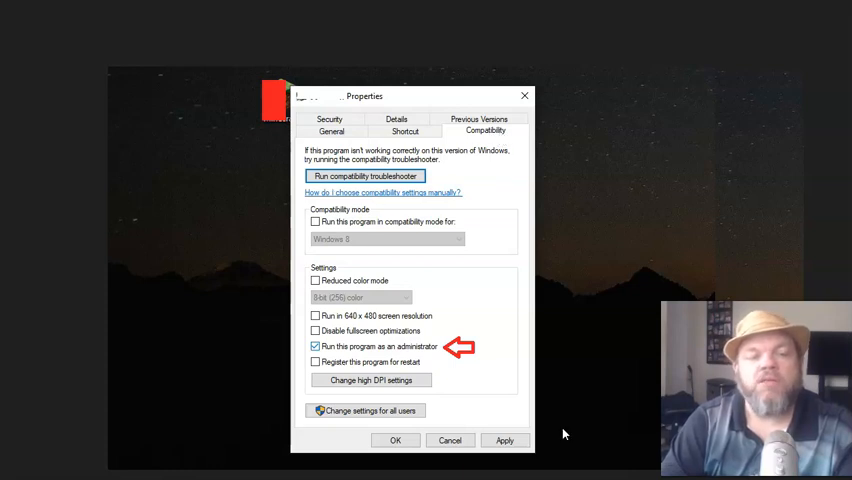
mouse_move(498, 190)
type("java")
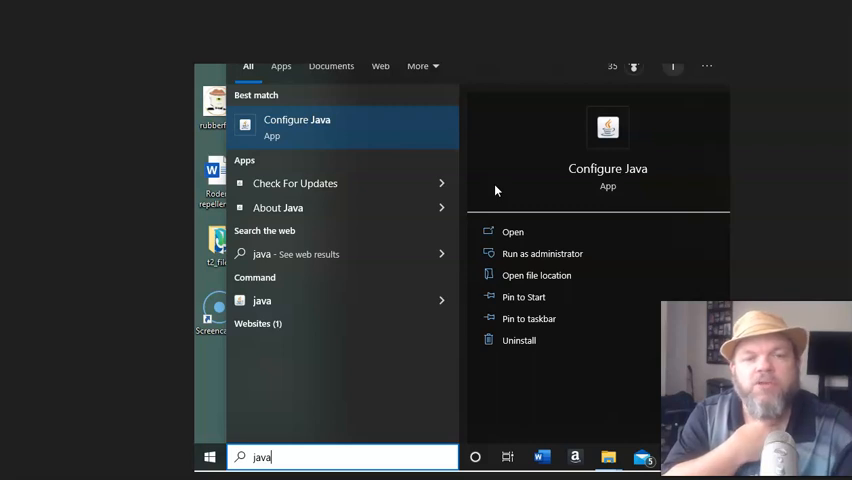
mouse_move(352, 208)
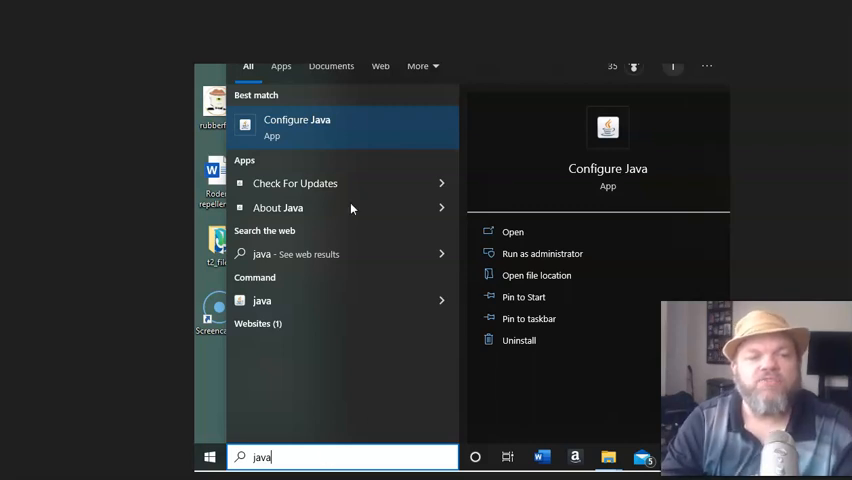
mouse_move(398, 222)
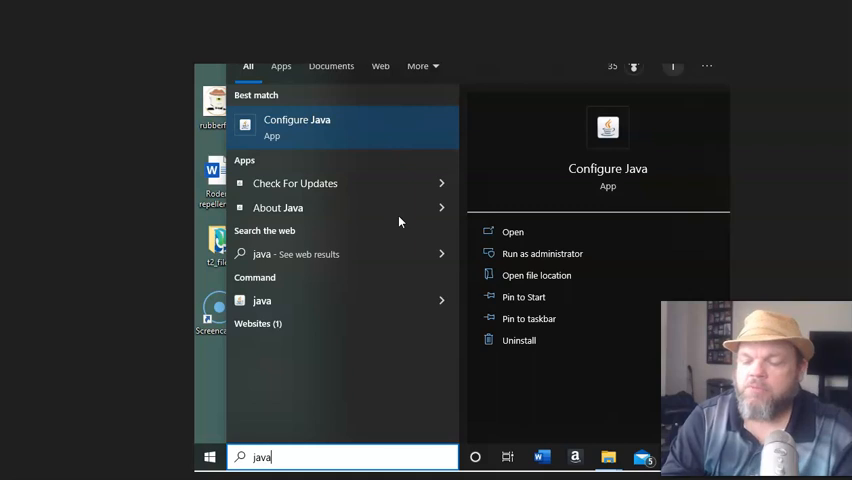
Step: Search Start for "update" to surface Check for updates as the best match
type("update")
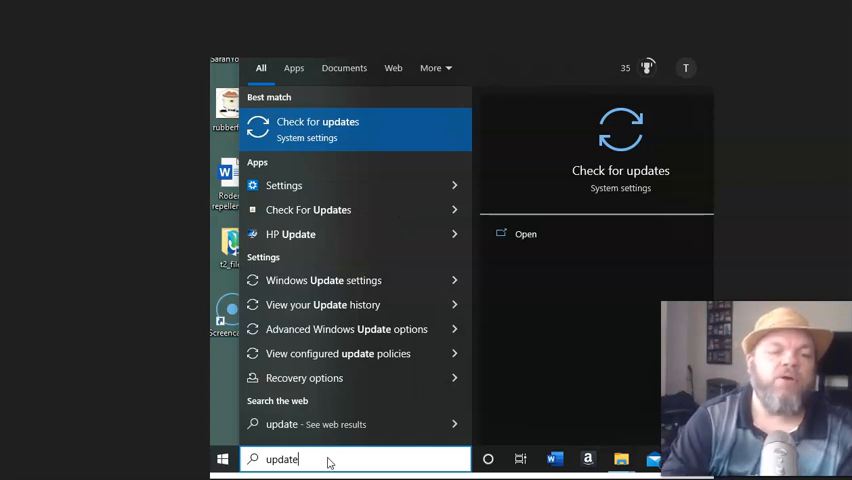
mouse_move(296, 174)
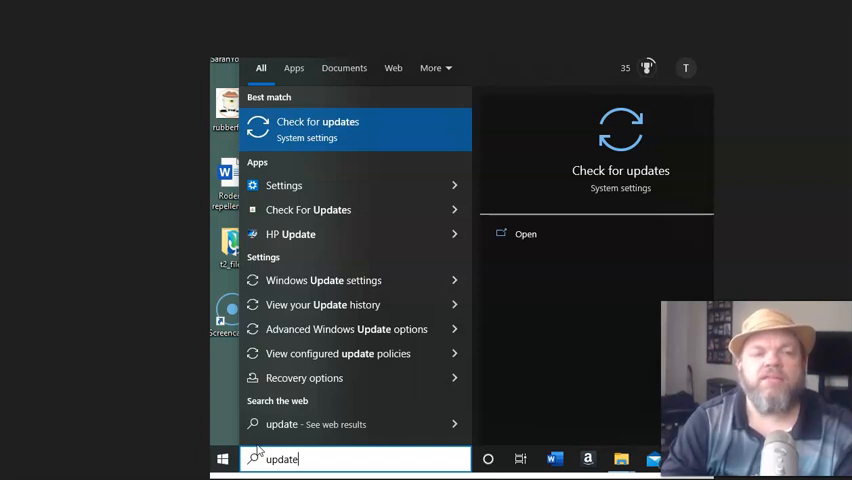
mouse_move(368, 210)
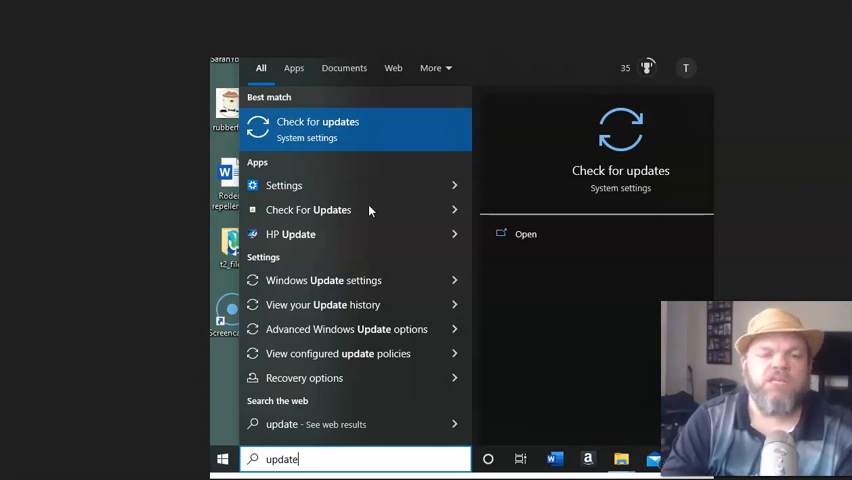
Step: Search Start for "device Manager" to find Device Manager for the video driver
type("device Manager")
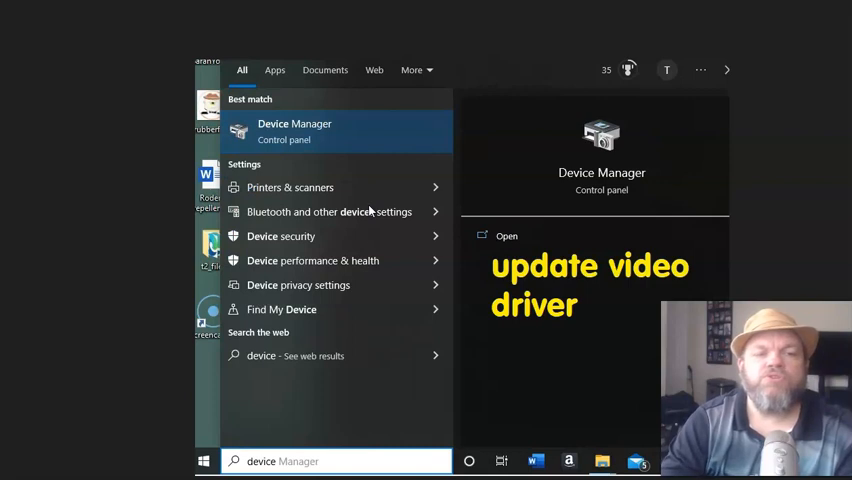
mouse_move(732, 282)
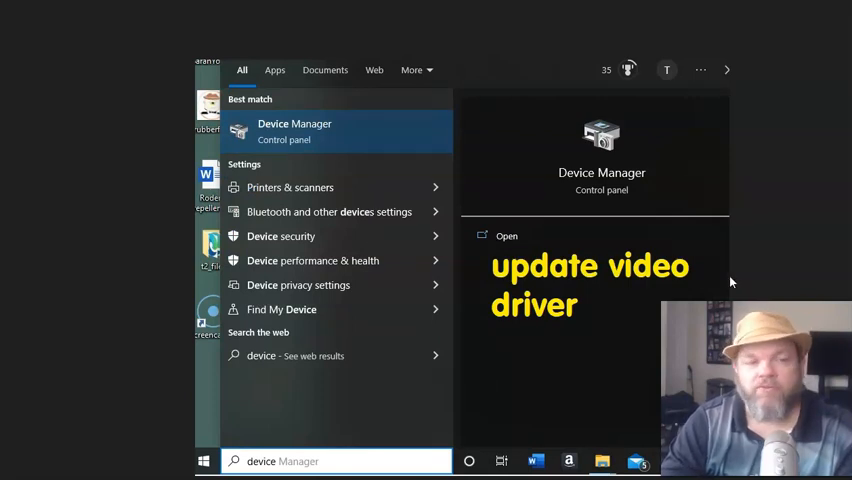
mouse_move(420, 328)
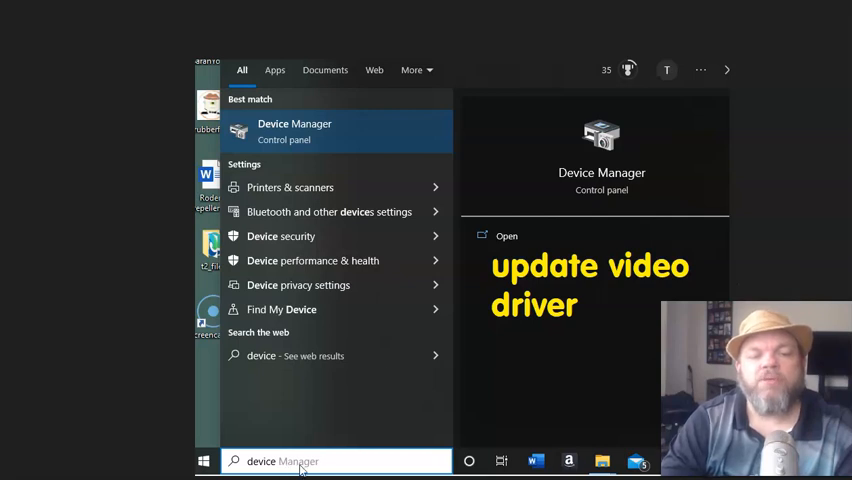
mouse_move(280, 452)
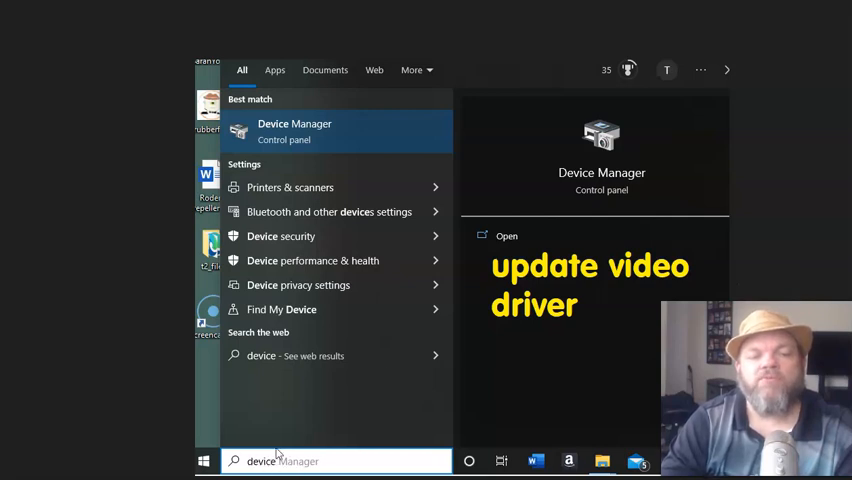
mouse_move(302, 418)
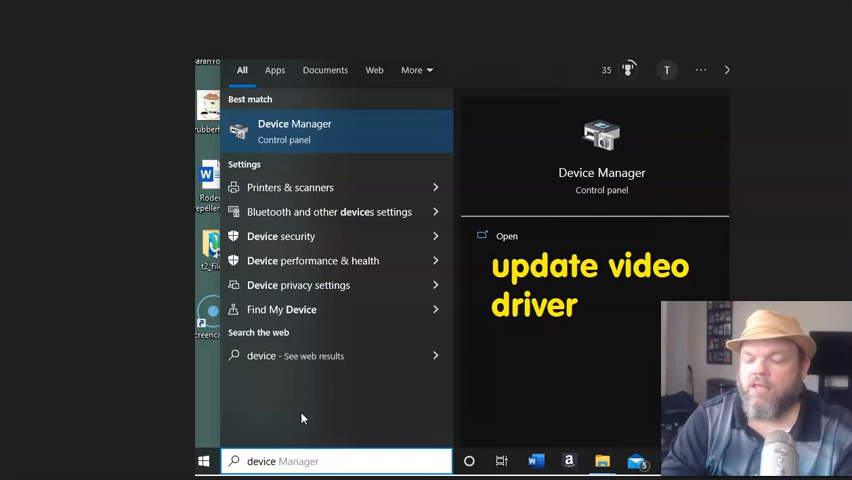
mouse_move(372, 128)
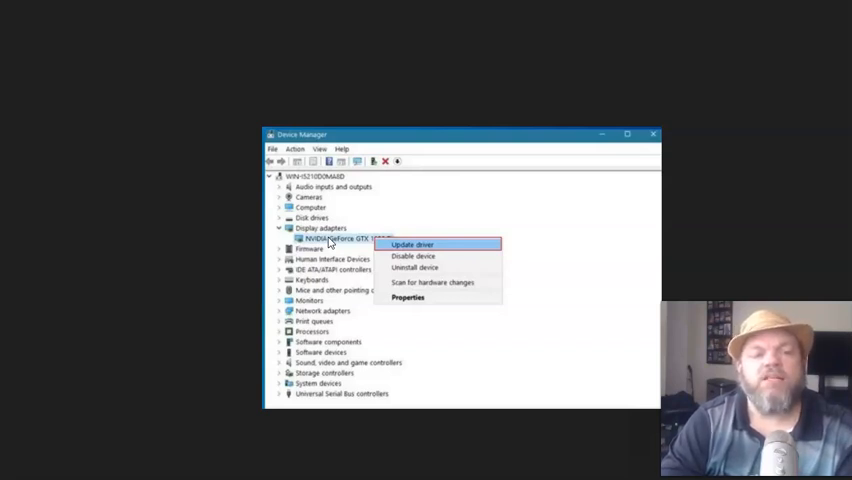
mouse_move(446, 244)
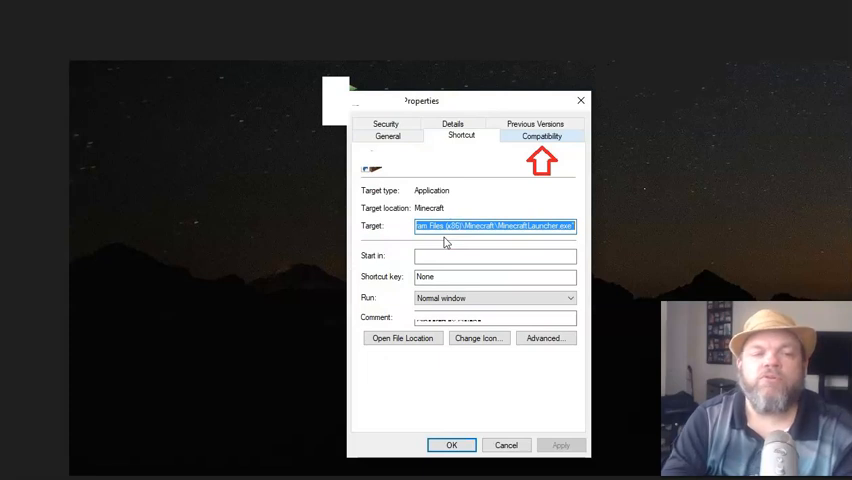
mouse_move(500, 100)
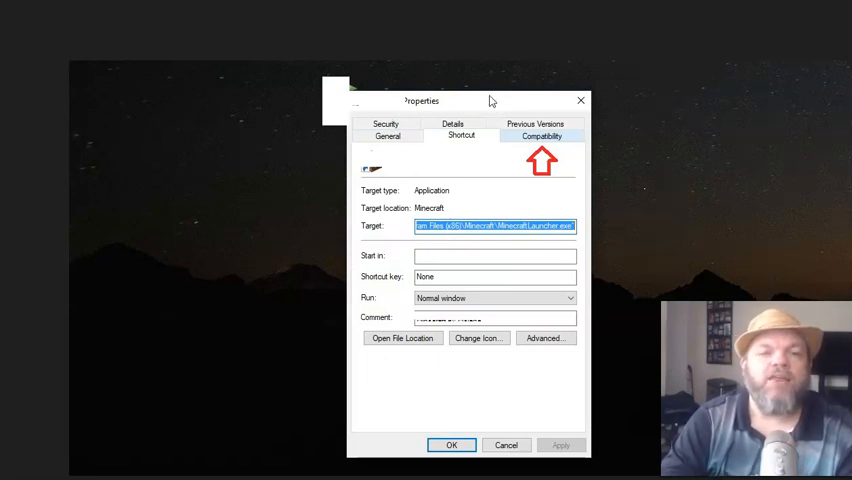
mouse_move(348, 88)
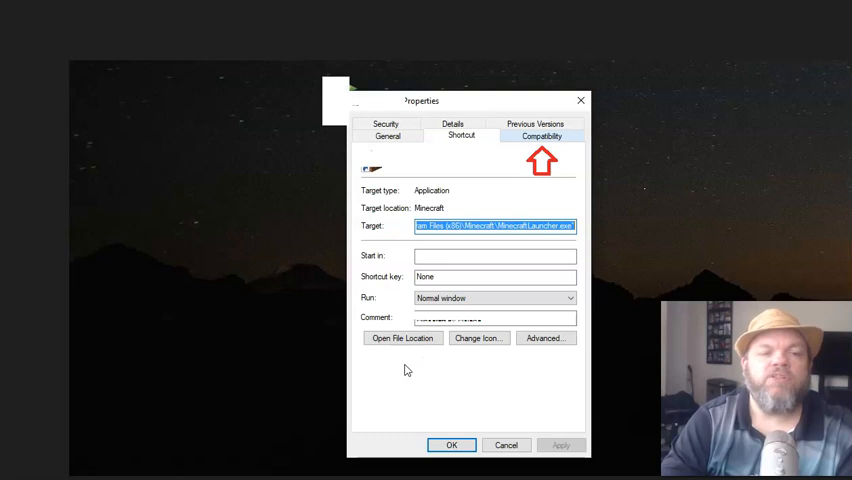
mouse_move(572, 140)
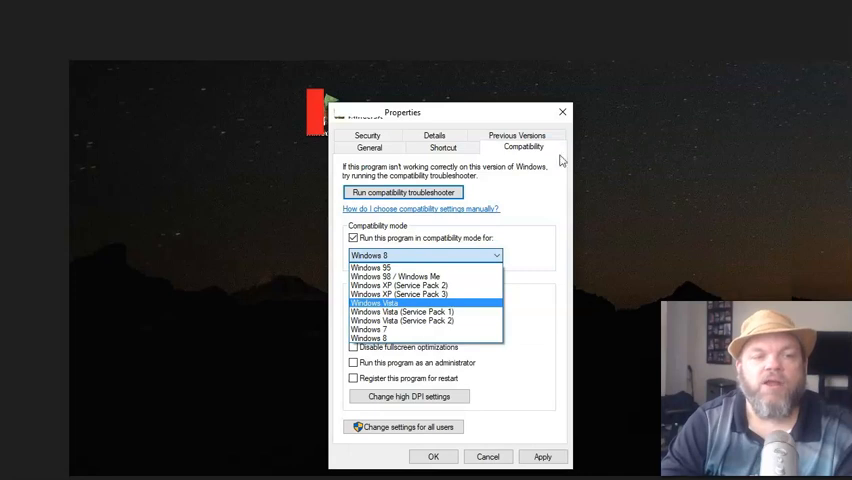
mouse_move(388, 248)
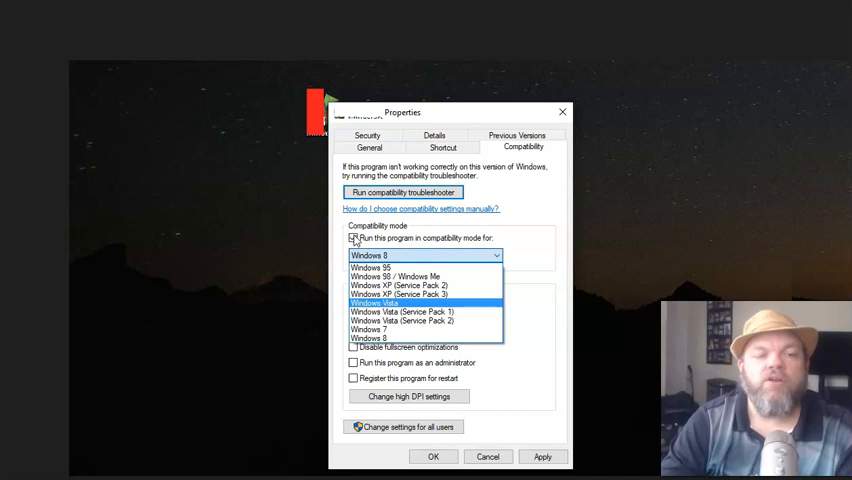
Step: Enable "Run this program in compatibility mode" for the shortcut, targeting Windows Vista
left_click(352, 238)
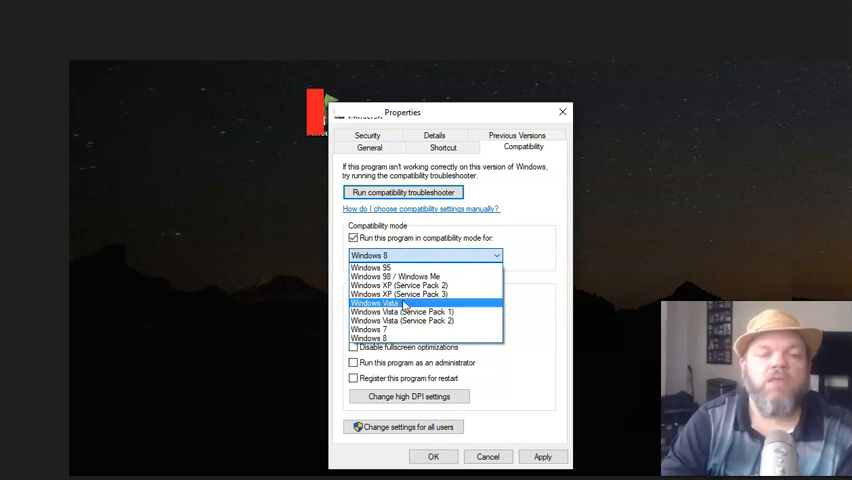
mouse_move(528, 392)
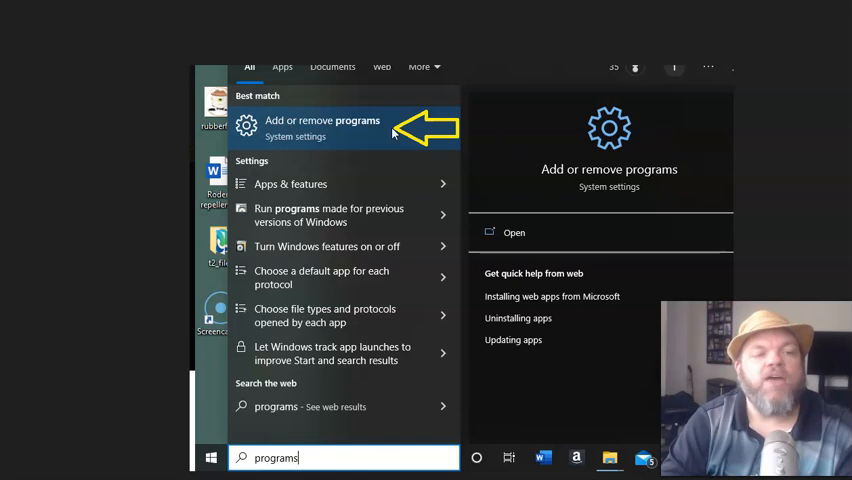
Step: Go to Apps & features so the game entry shows its Uninstall option
left_click(322, 128)
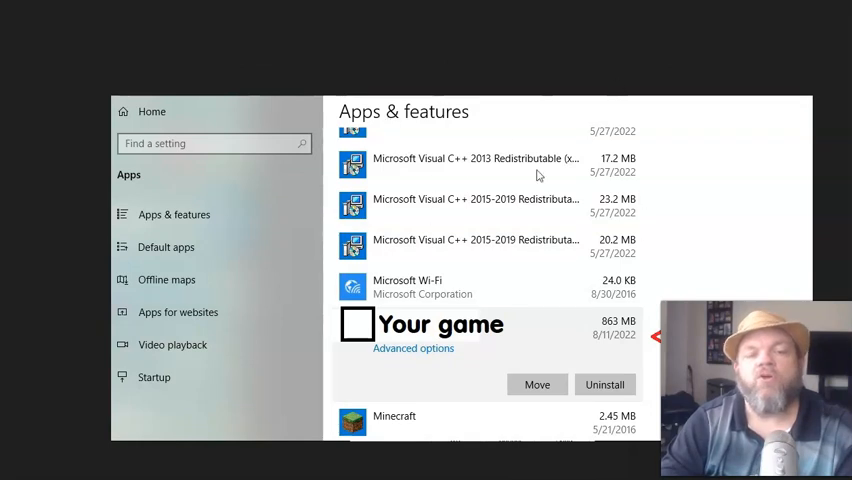
mouse_move(612, 390)
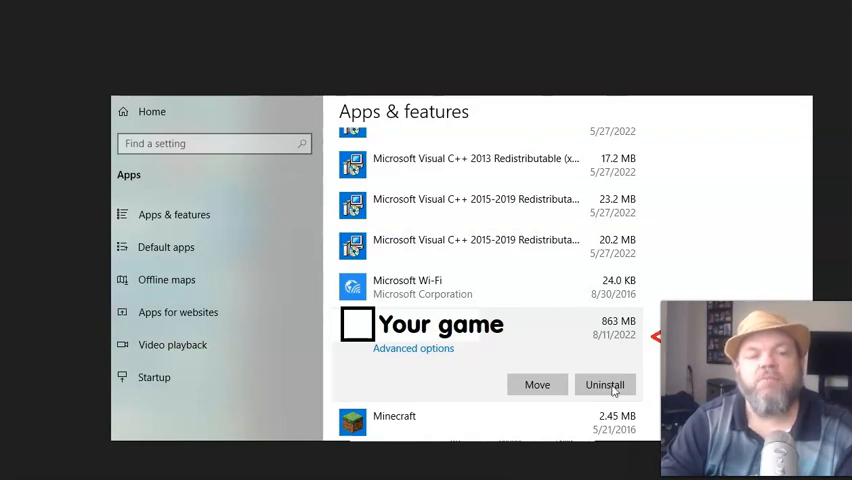
mouse_move(584, 364)
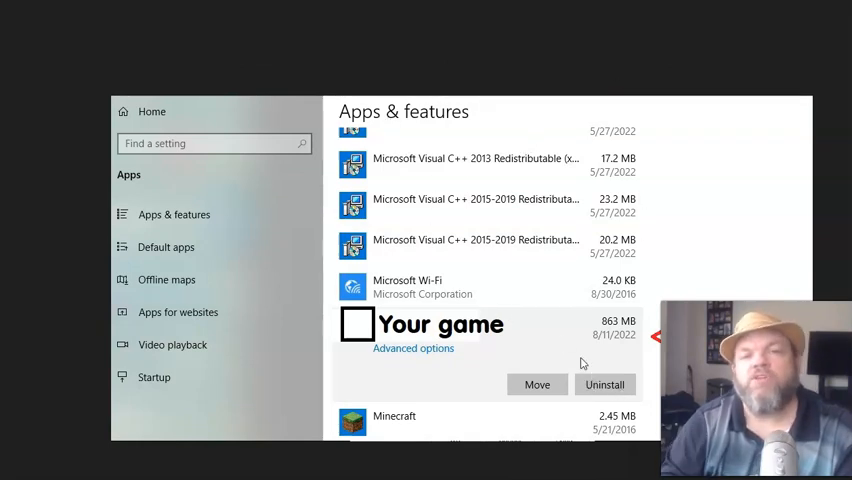